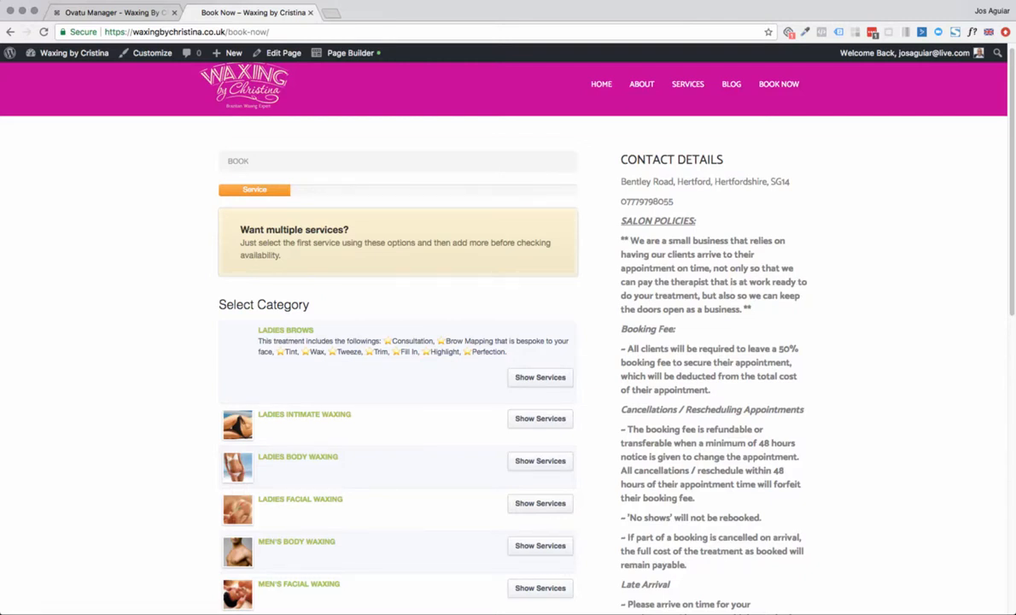
mouse_move(367, 488)
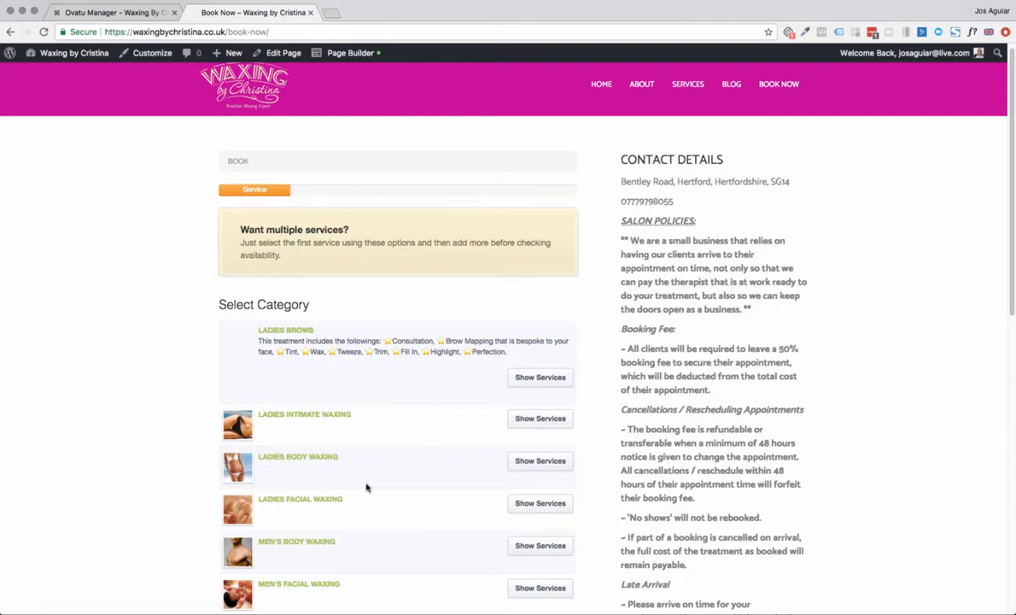
- Highlight the reservation iFrame embed code under Website Widget on Ovatu's Booking Widgets page
scroll(down, 3)
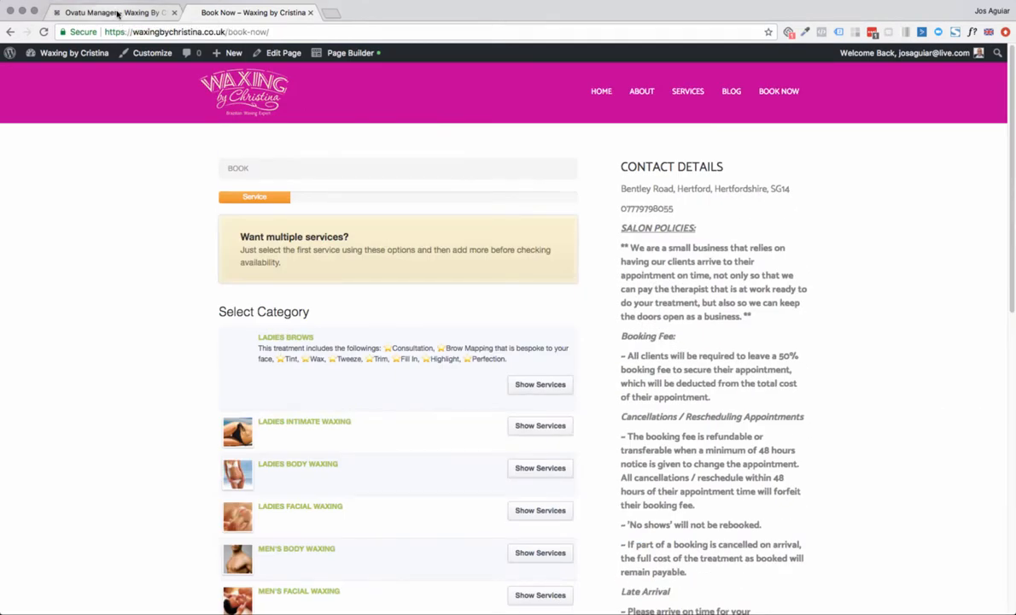
click(111, 12)
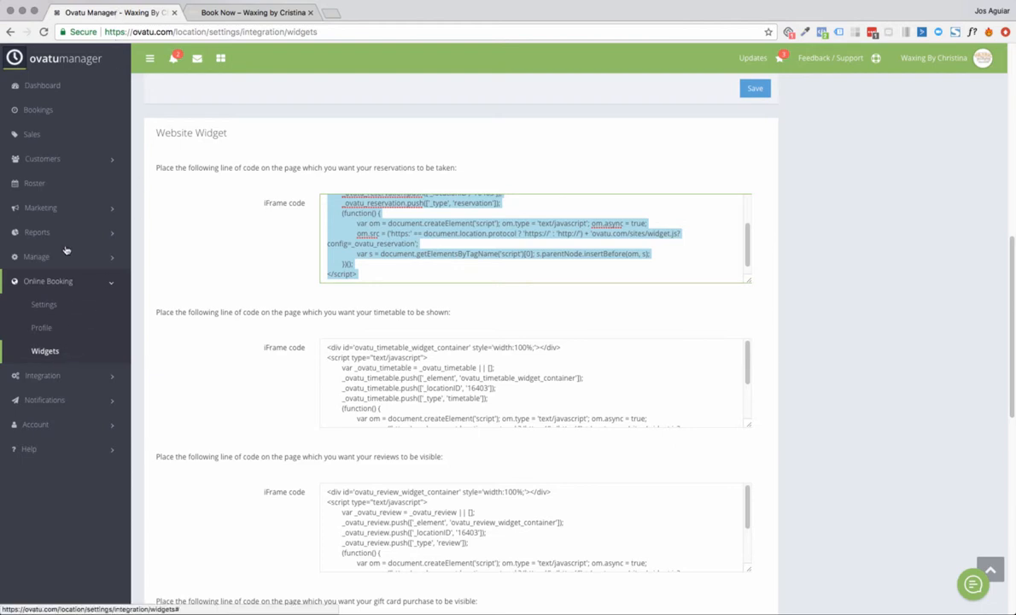
mouse_move(71, 286)
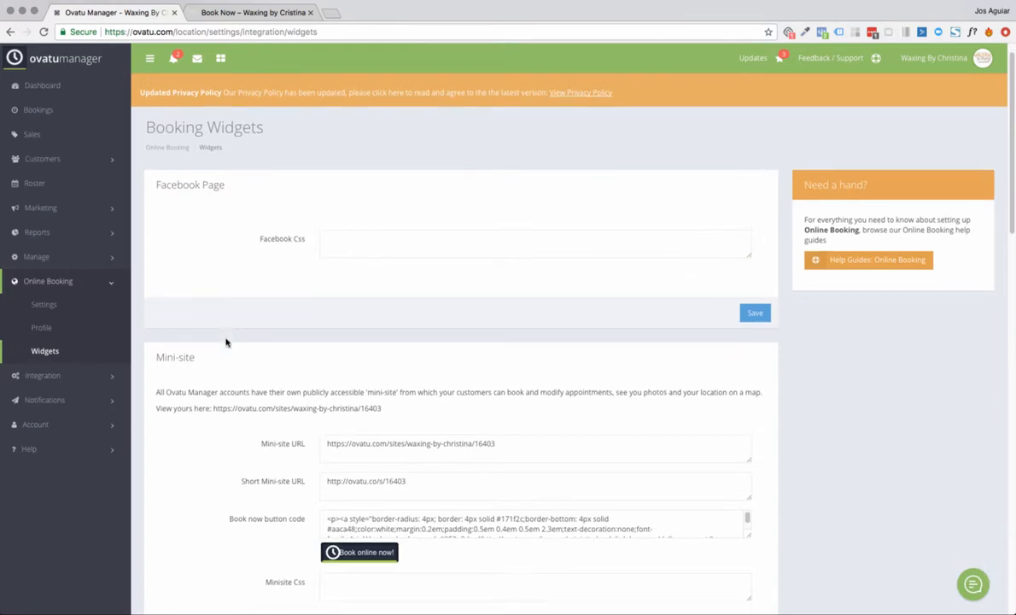
scroll(down, 3)
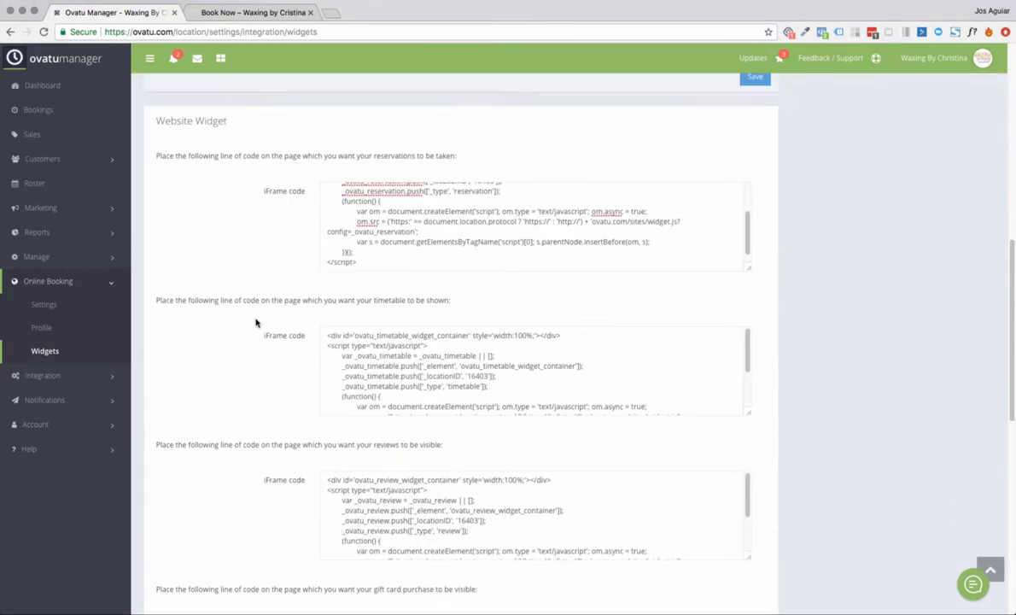
mouse_move(376, 228)
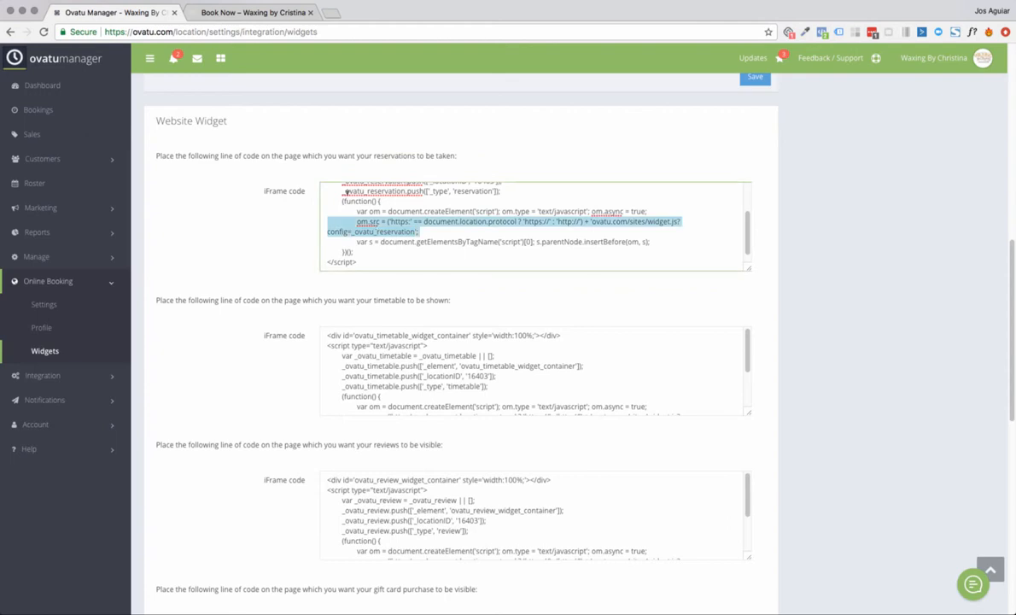
triple_click(512, 222)
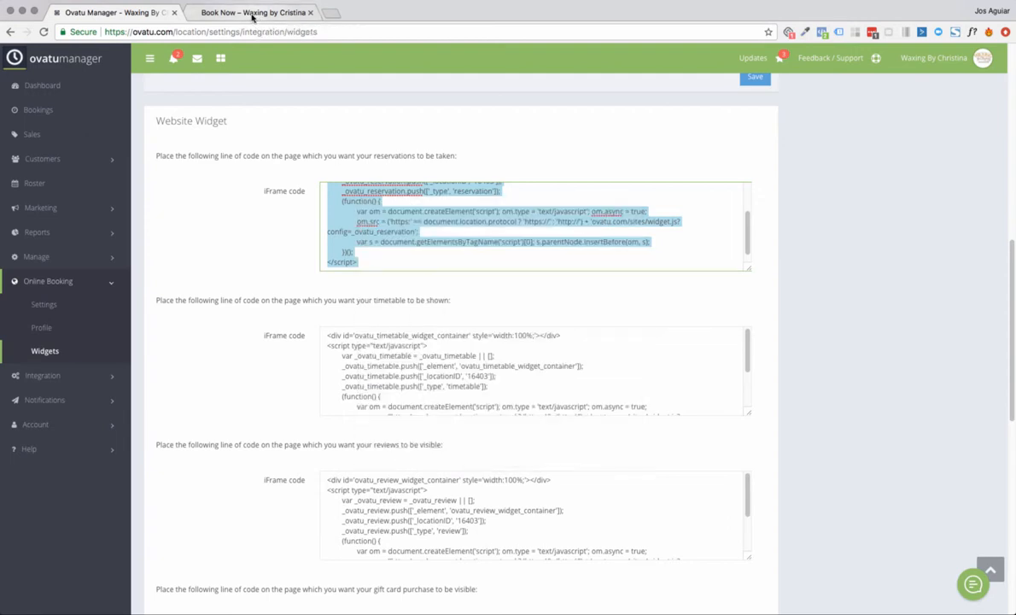
- Open the Waxing by Christina Book Now page in the Beaver Builder page builder
click(255, 12)
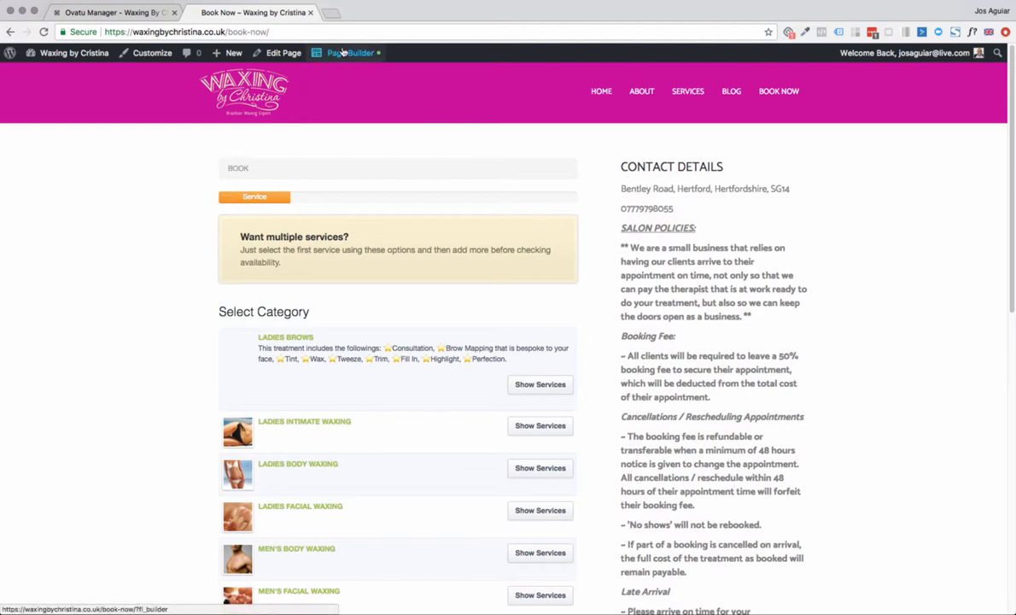
click(350, 52)
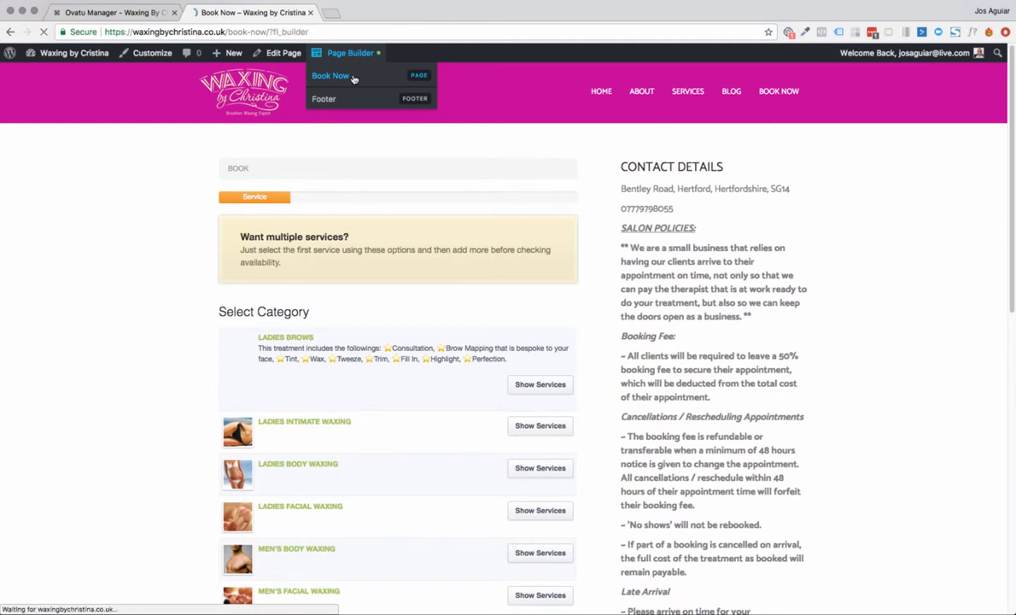
- Paste the Ovatu reservation widget code into a new HTML module and save it
click(330, 75)
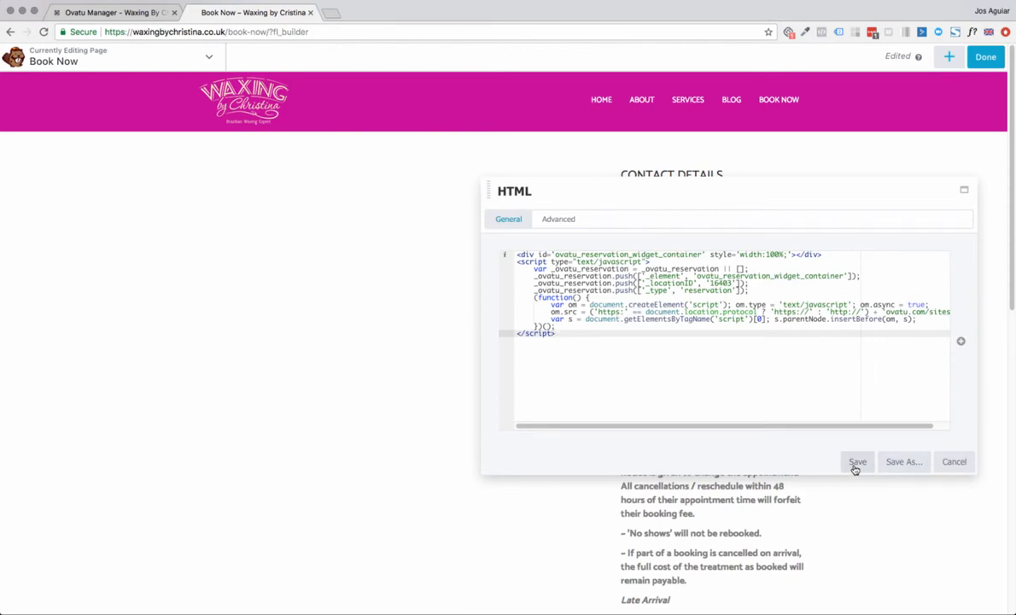
click(858, 461)
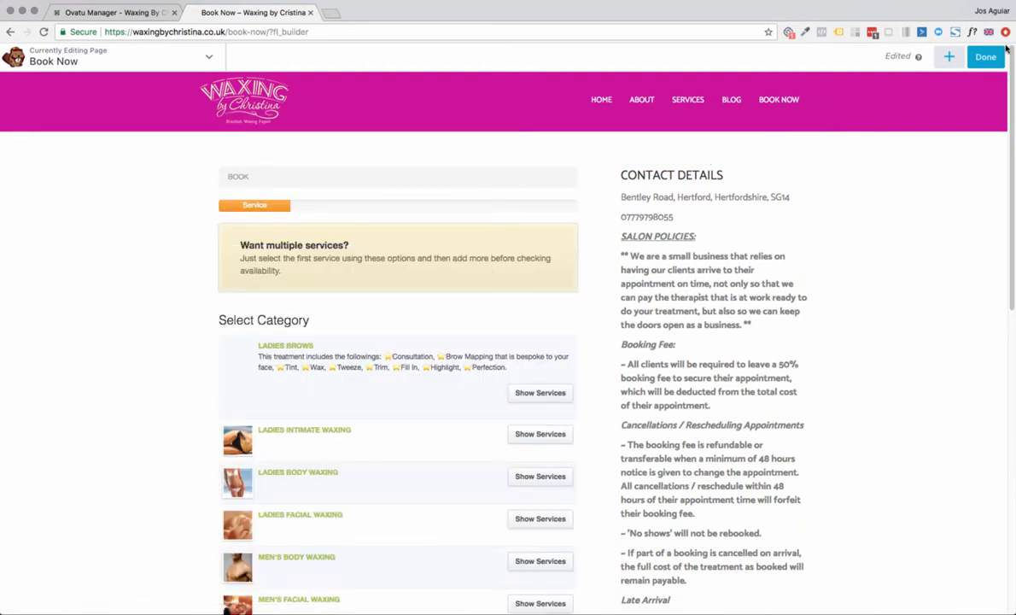
- Publish the Book Now page changes and exit Beaver Builder
click(985, 56)
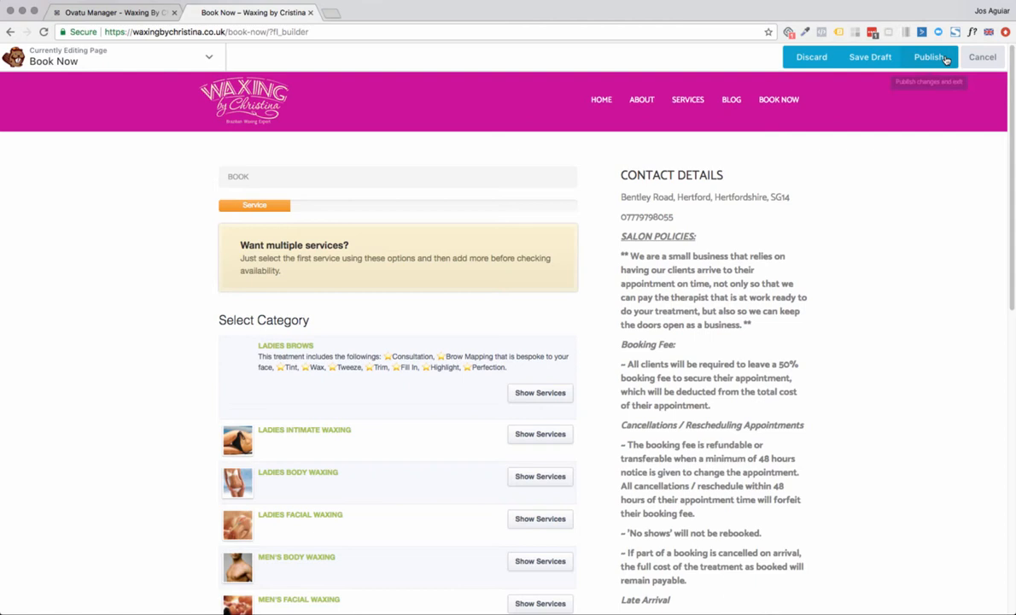
click(930, 57)
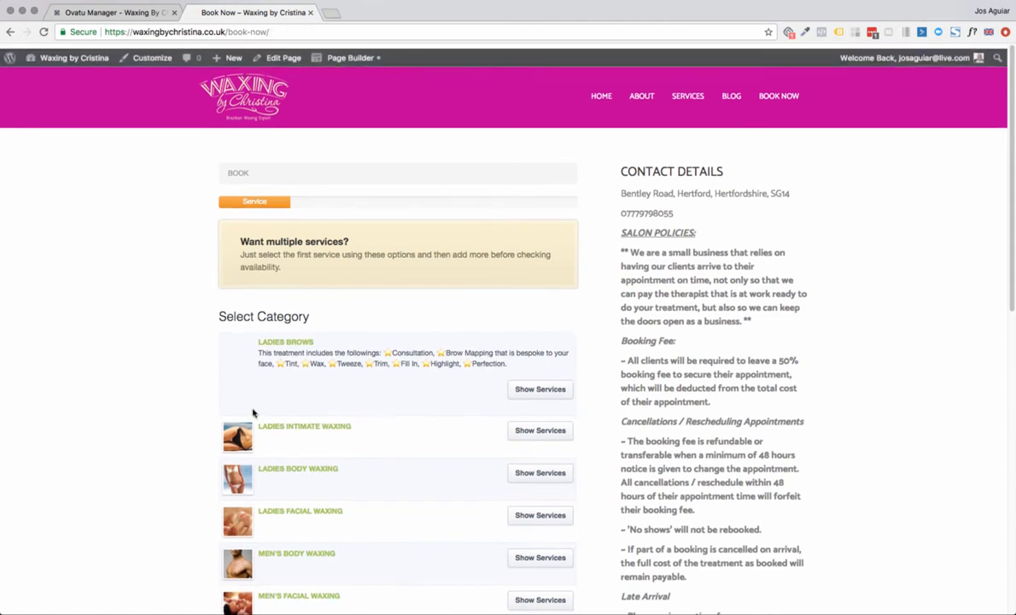